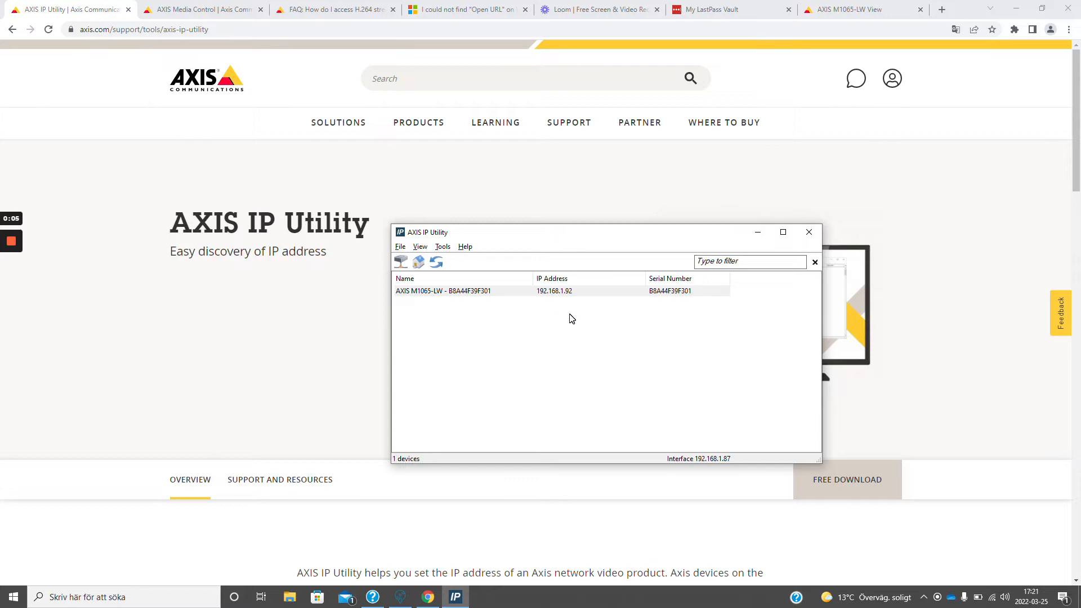
{"action": "mouse_move", "coordinate": [475, 320]}
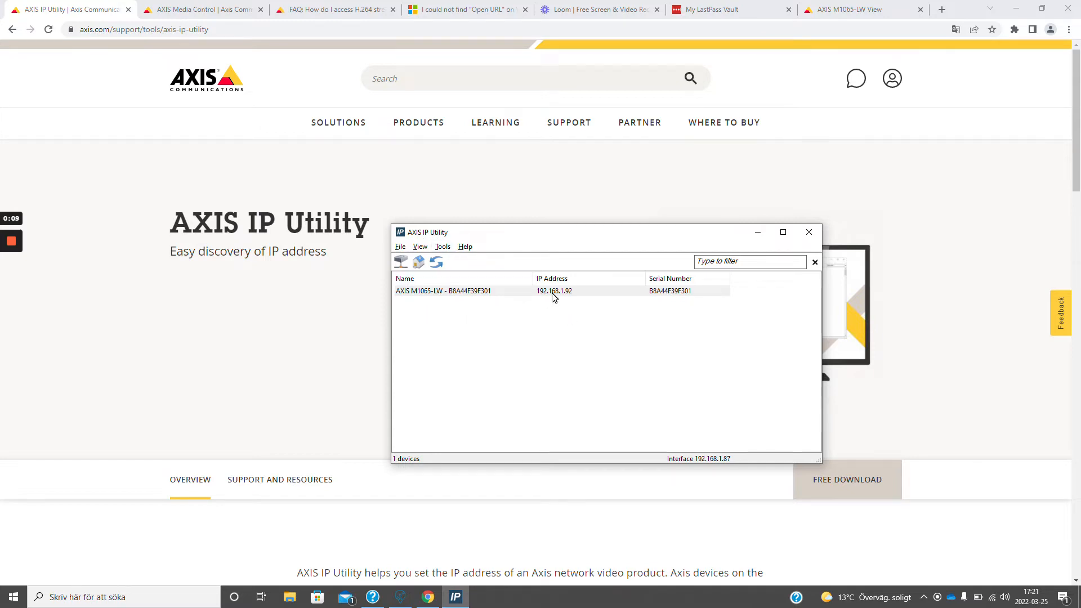
- Switch Chrome to the AXIS Media Control page about decoding H.264 in Internet Explorer
{"action": "right_click", "coordinate": [551, 291]}
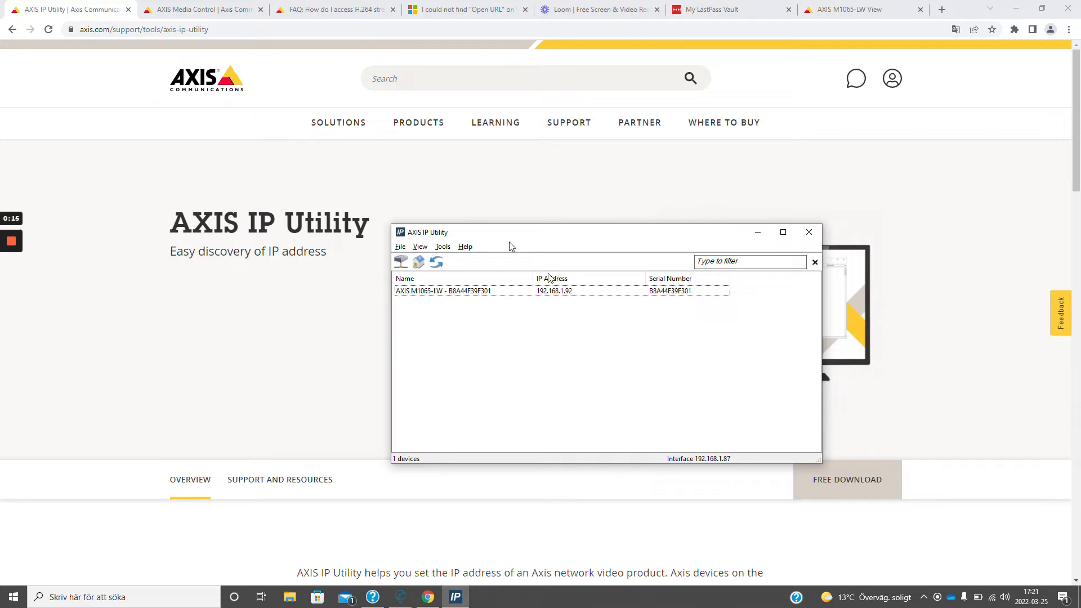
{"action": "mouse_move", "coordinate": [483, 369]}
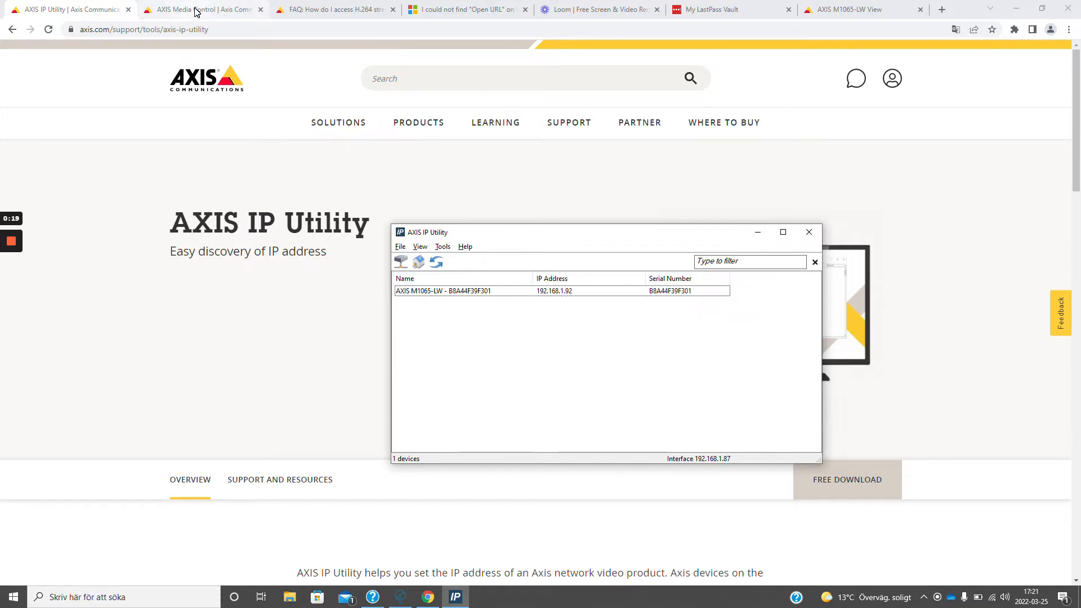
{"action": "left_click", "coordinate": [201, 9]}
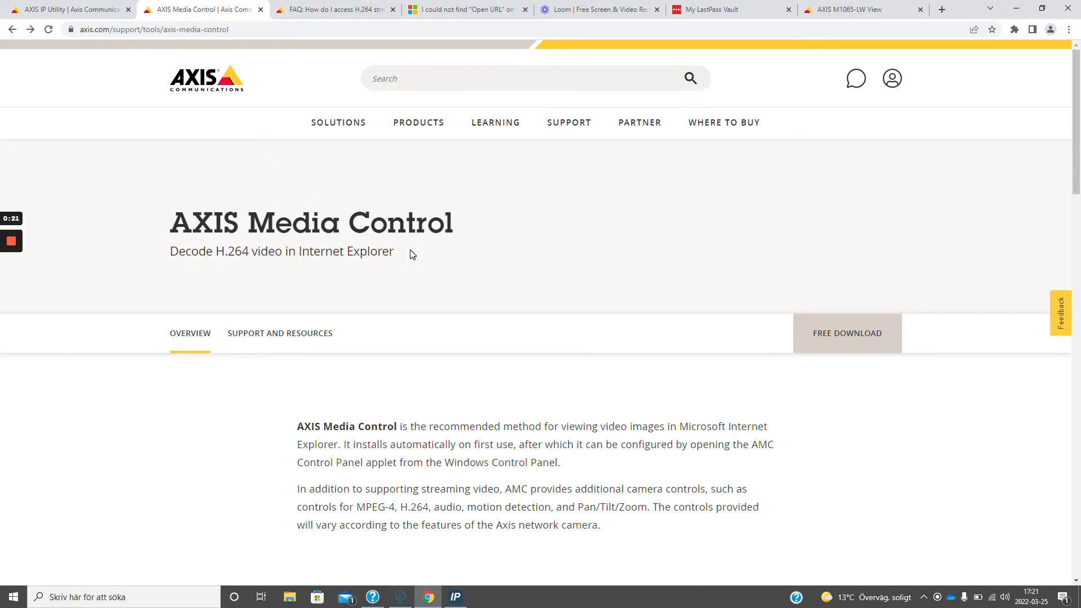
{"action": "mouse_move", "coordinate": [483, 247]}
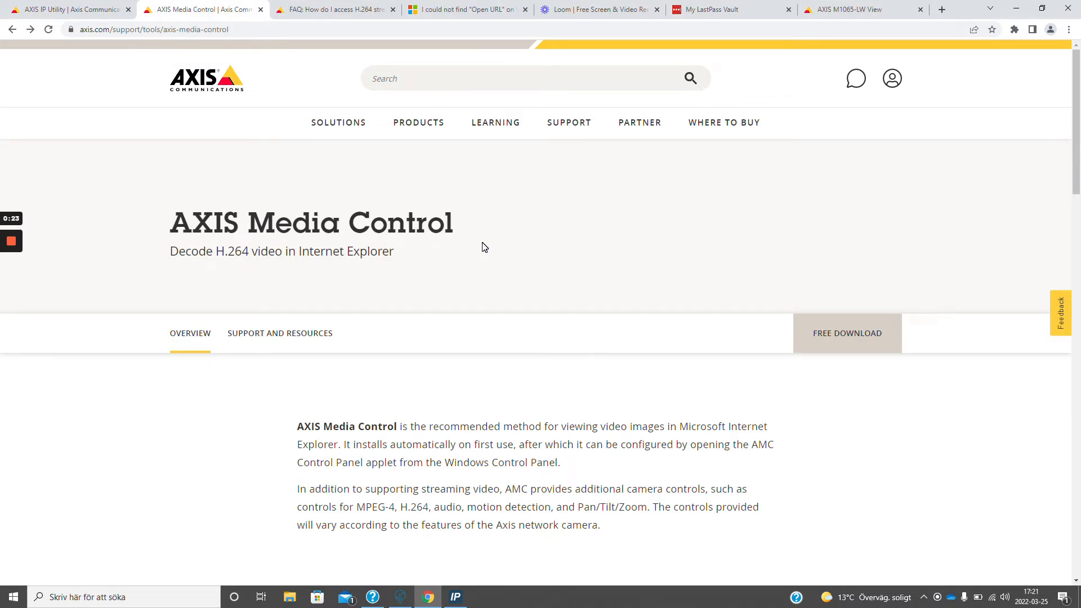
{"action": "mouse_move", "coordinate": [324, 265]}
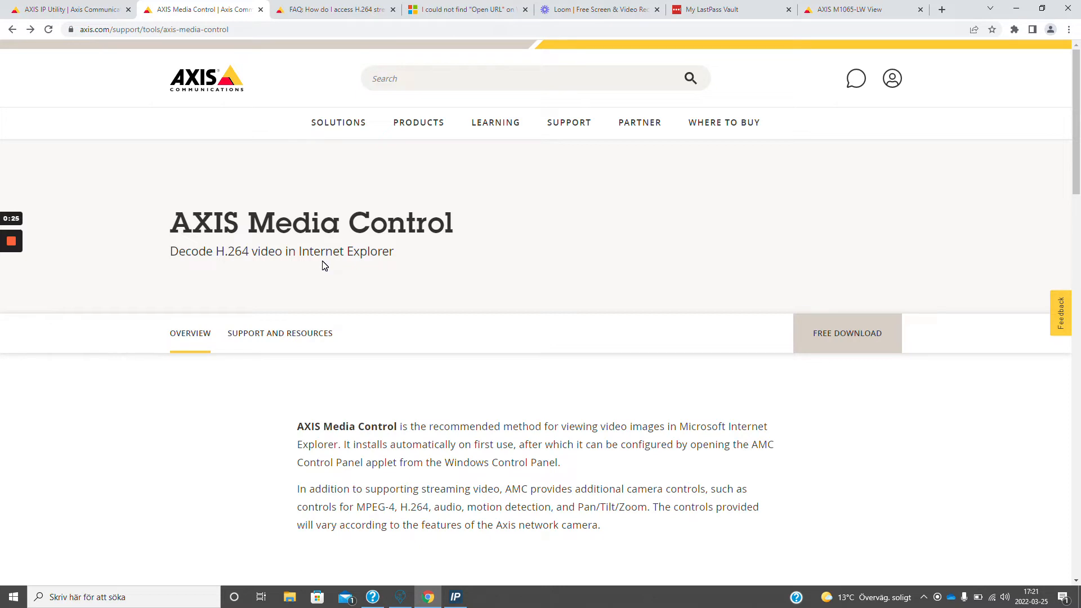
{"action": "mouse_move", "coordinate": [458, 306]}
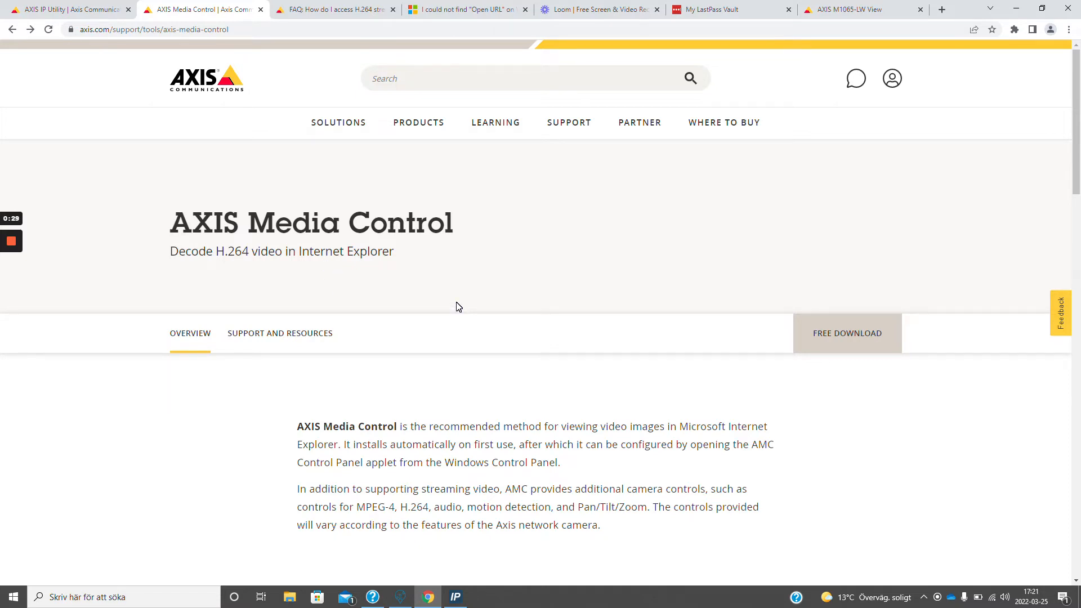
{"action": "mouse_move", "coordinate": [504, 260]}
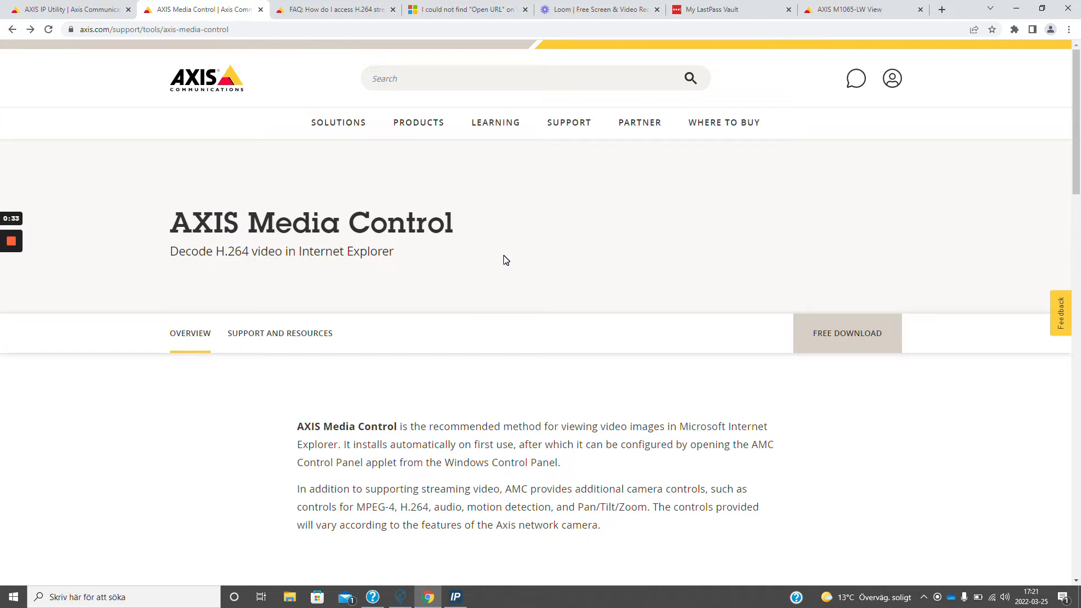
- Switch to the Axis H.264 FAQ and select its RTP over RTSP over HTTP stream URL
{"action": "left_click", "coordinate": [331, 9]}
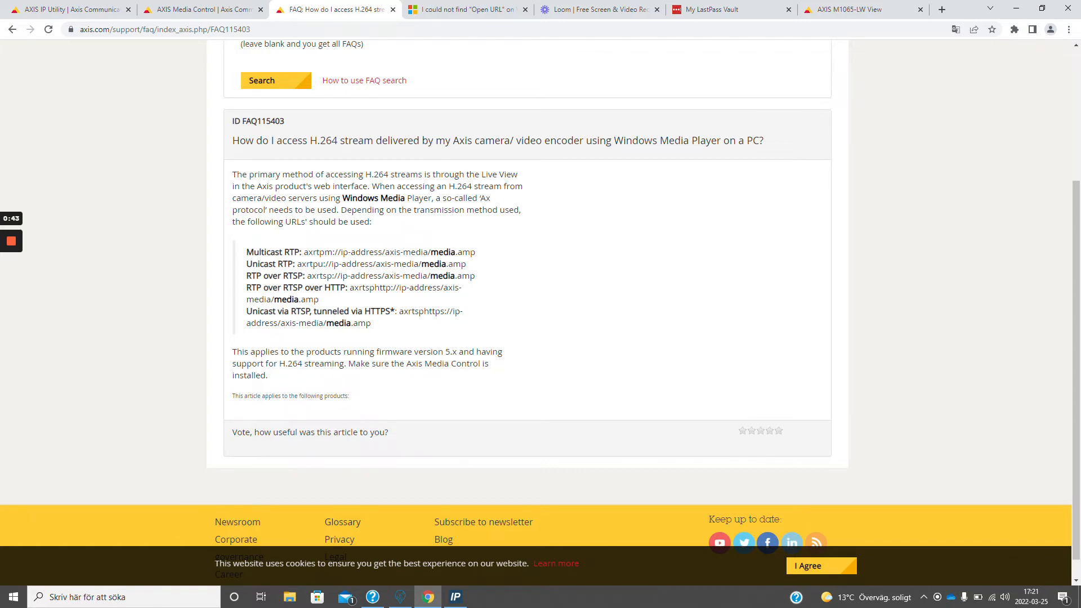
{"action": "left_click_drag", "start_coordinate": [349, 287], "coordinate": [319, 300]}
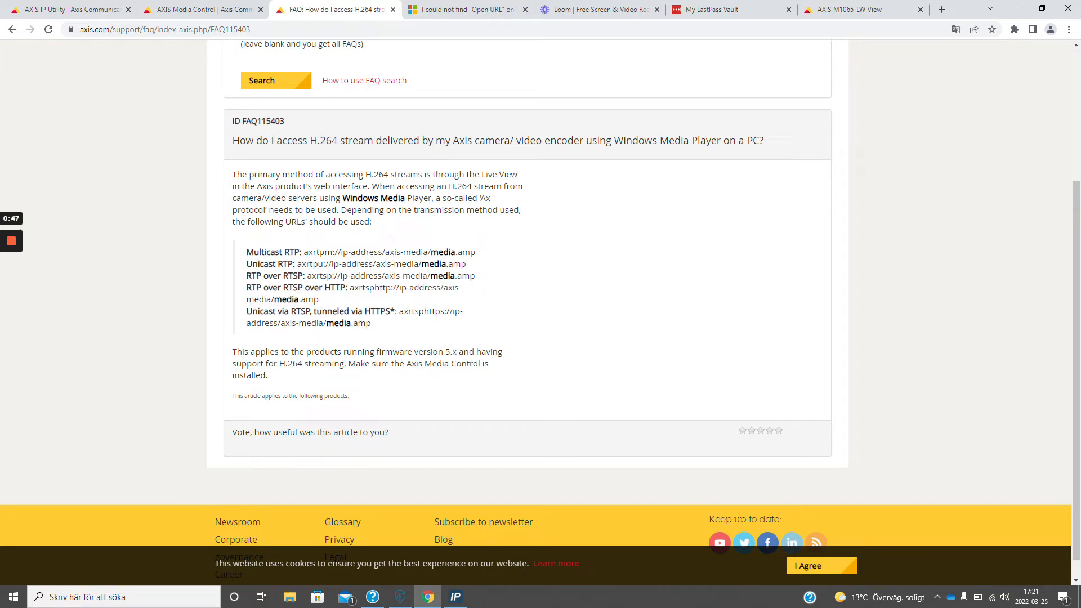
{"action": "left_click_drag", "start_coordinate": [350, 287], "coordinate": [319, 300]}
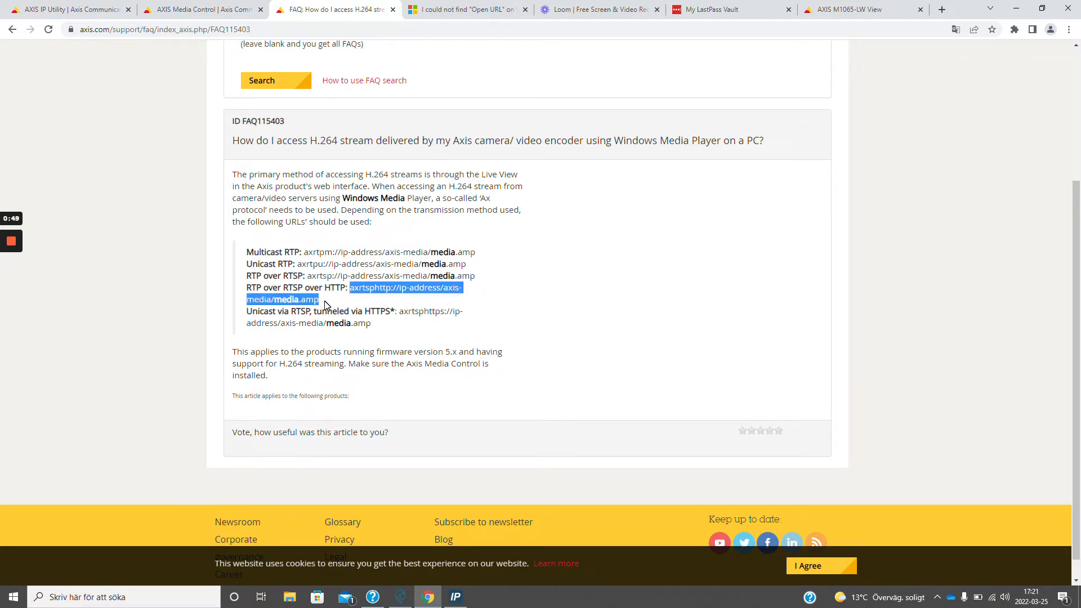
{"action": "mouse_move", "coordinate": [463, 322]}
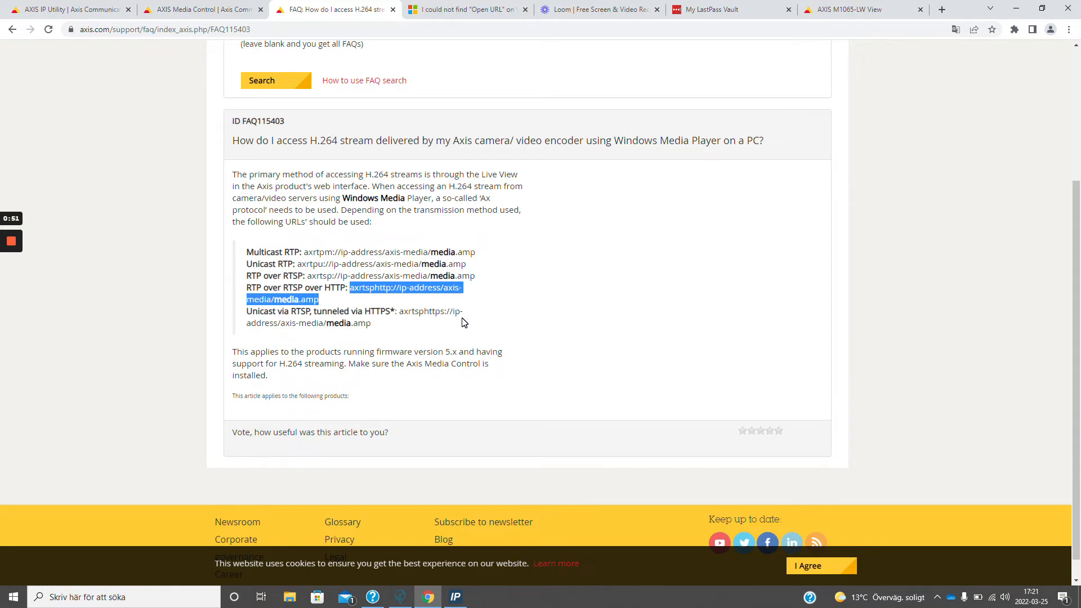
{"action": "mouse_move", "coordinate": [551, 319]}
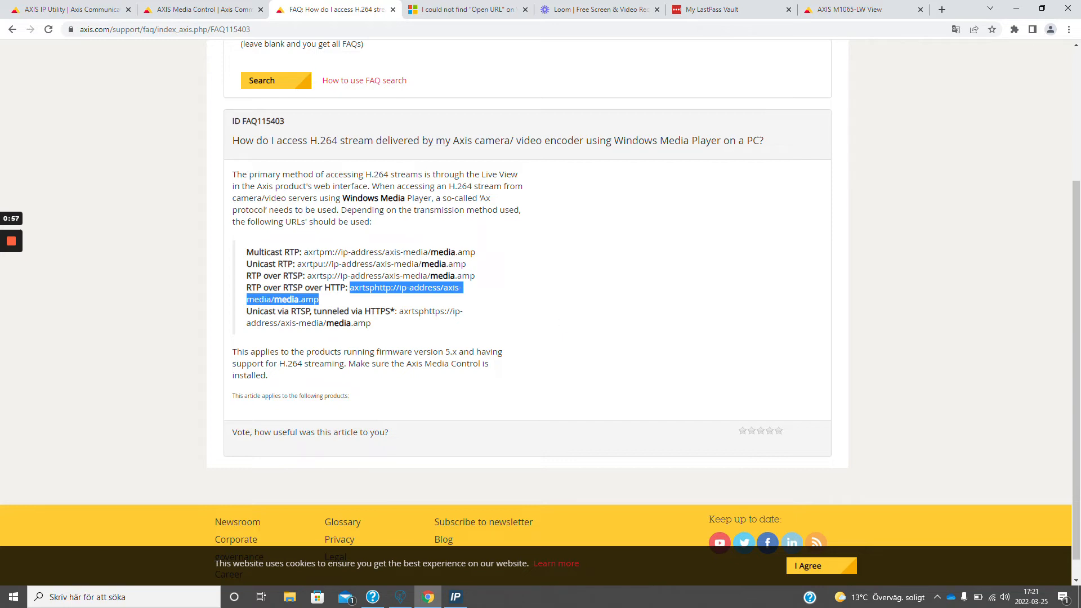
{"action": "mouse_move", "coordinate": [523, 348]}
{"action": "type", "text": "wind"}
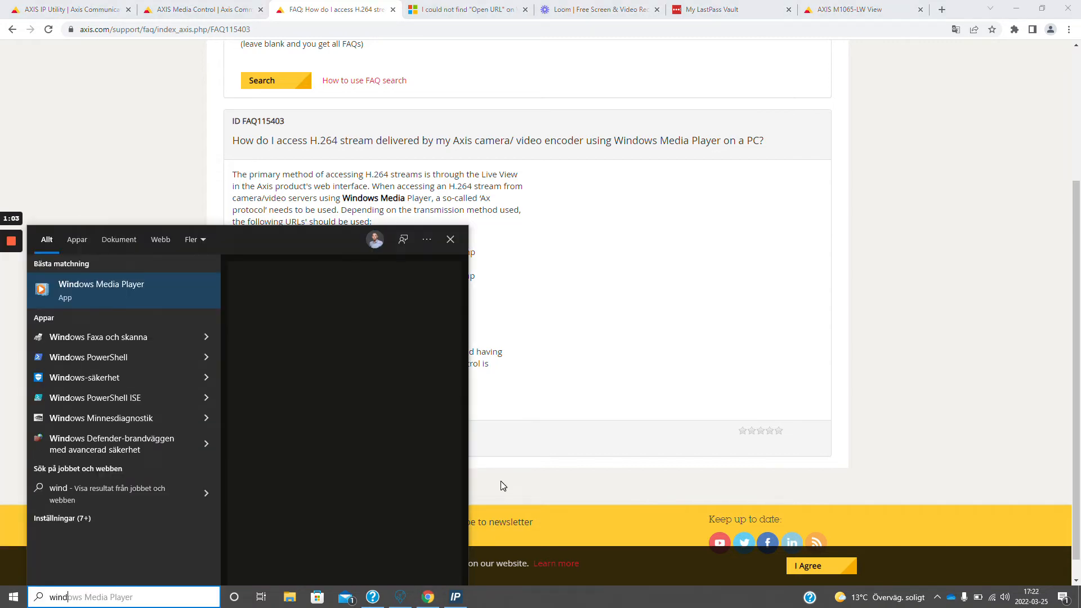
- Launch Windows Media Player and expand its Arkiv (File) menu listing Open URL
{"action": "left_click", "coordinate": [101, 288]}
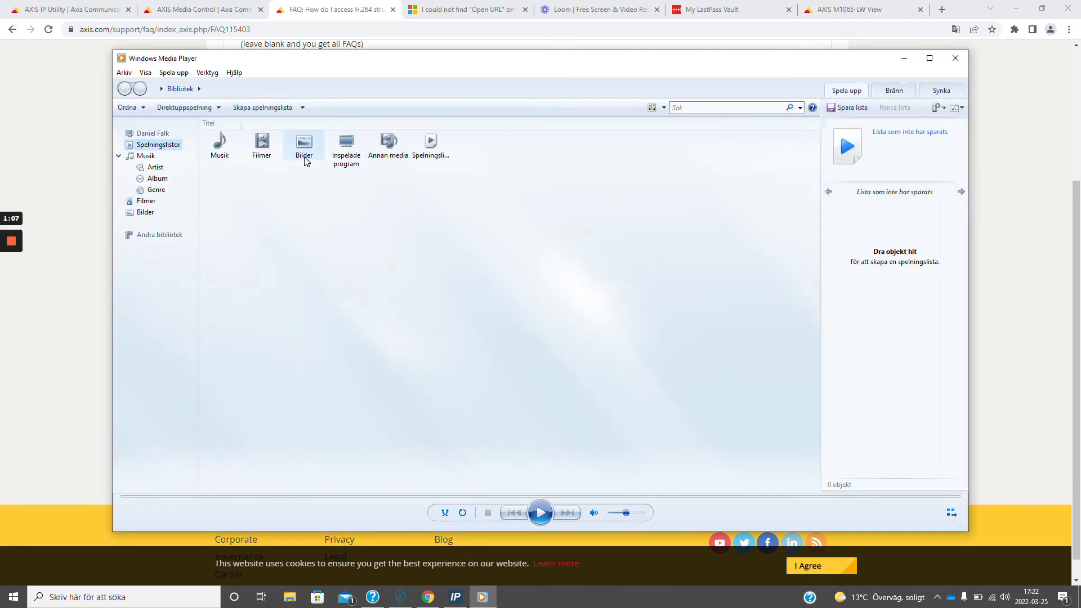
{"action": "left_click", "coordinate": [124, 72]}
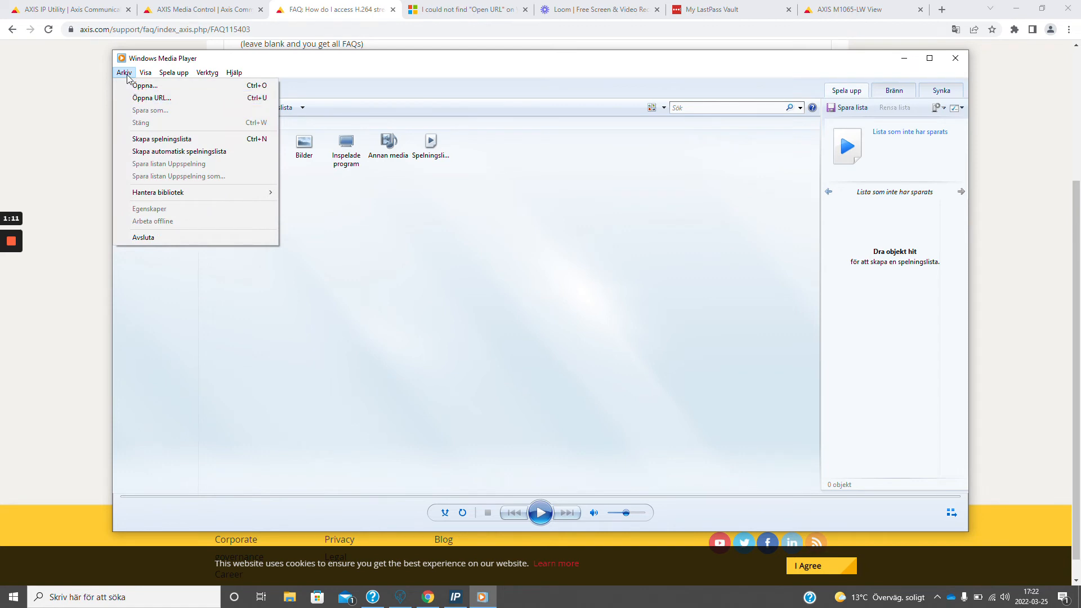
{"action": "mouse_move", "coordinate": [151, 98]}
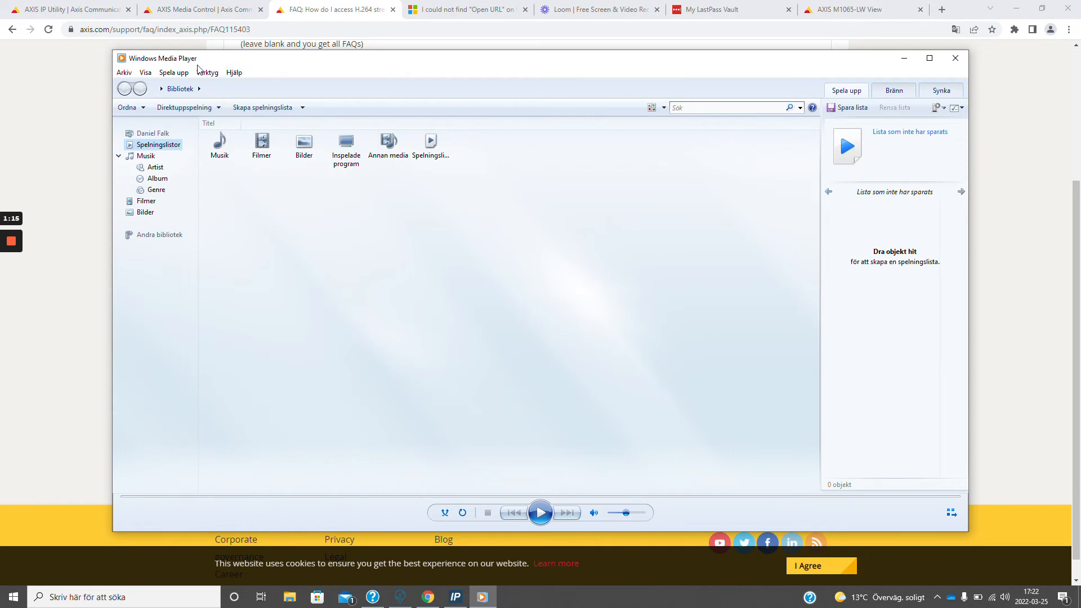
{"action": "left_click", "coordinate": [127, 108]}
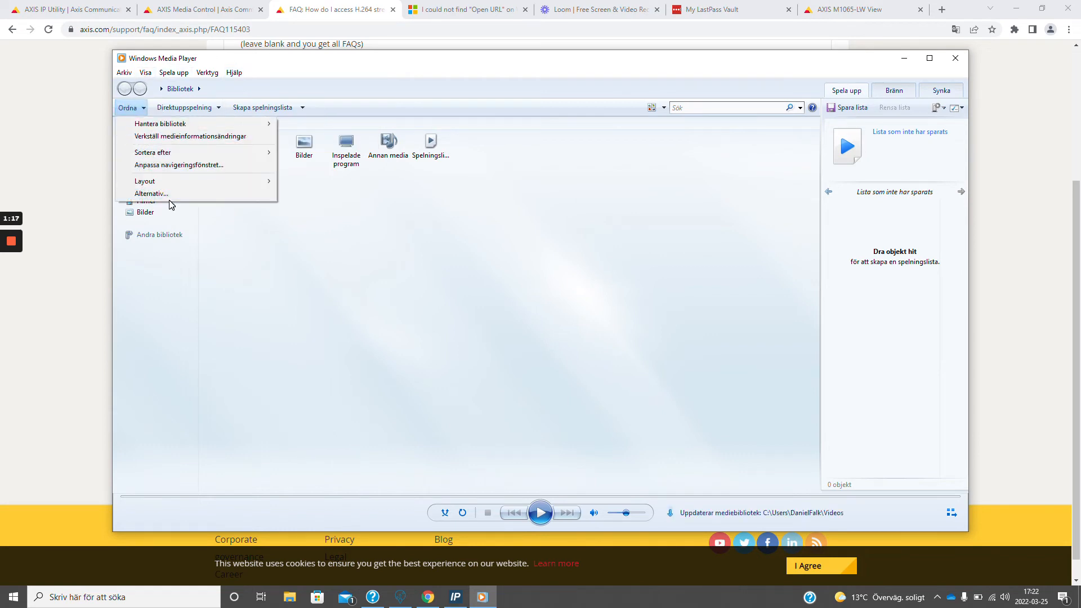
{"action": "mouse_move", "coordinate": [167, 152]}
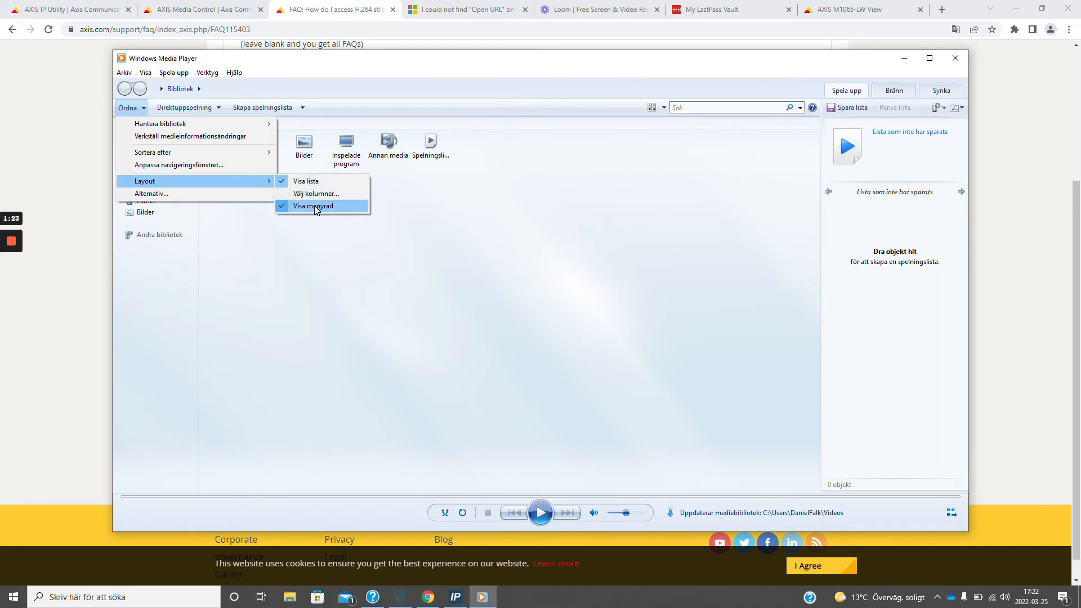
{"action": "left_click", "coordinate": [124, 72]}
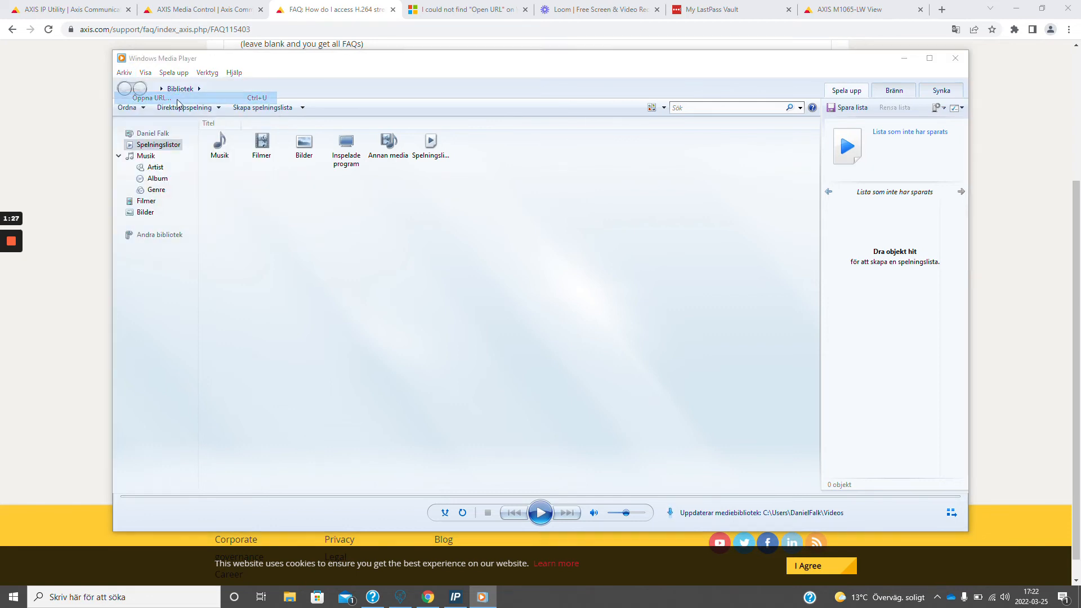
{"action": "left_click", "coordinate": [149, 97]}
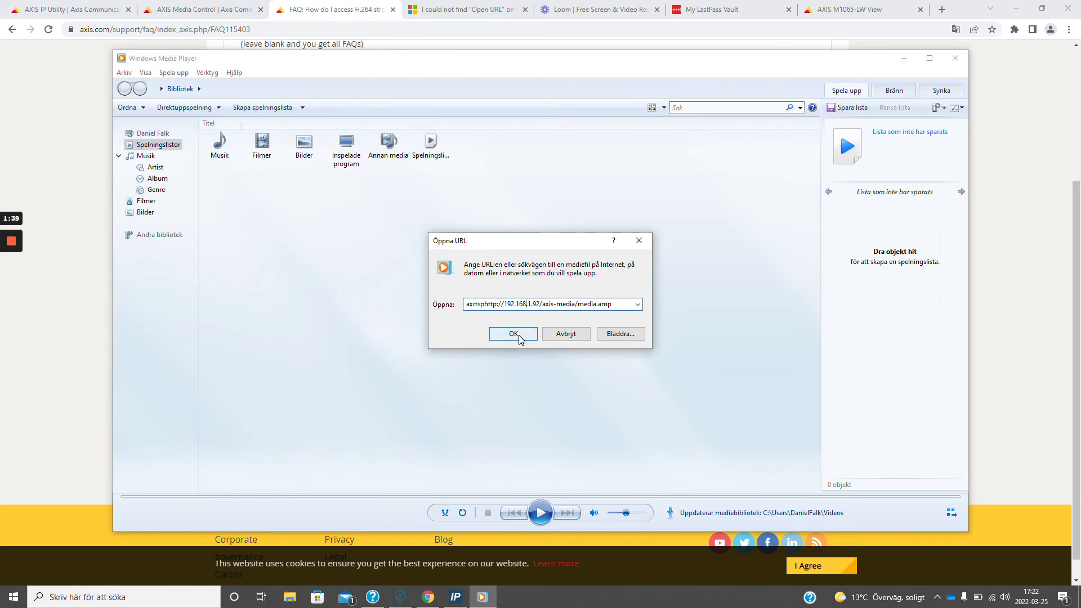
{"action": "double_click", "coordinate": [522, 304]}
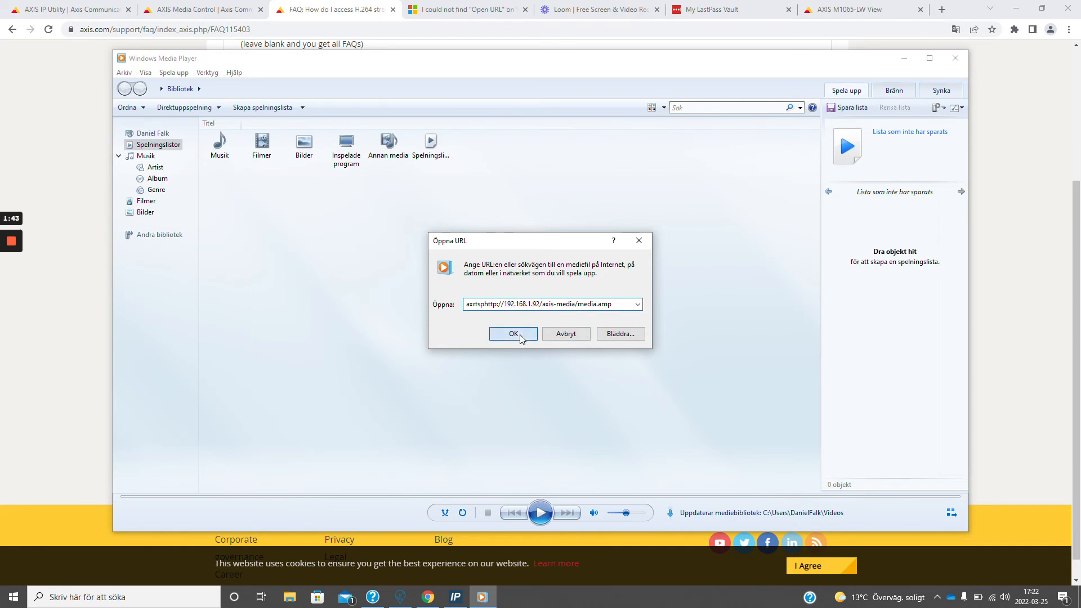
{"action": "left_click", "coordinate": [513, 333]}
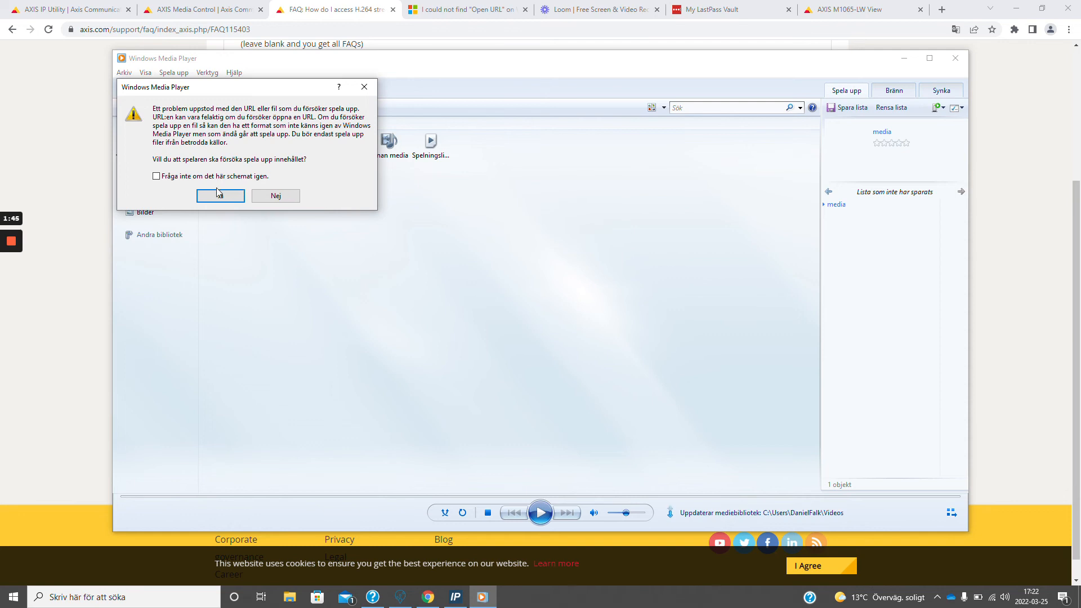
- Accept the warning with Ja and log in to the camera as user 'root'
{"action": "left_click", "coordinate": [220, 195]}
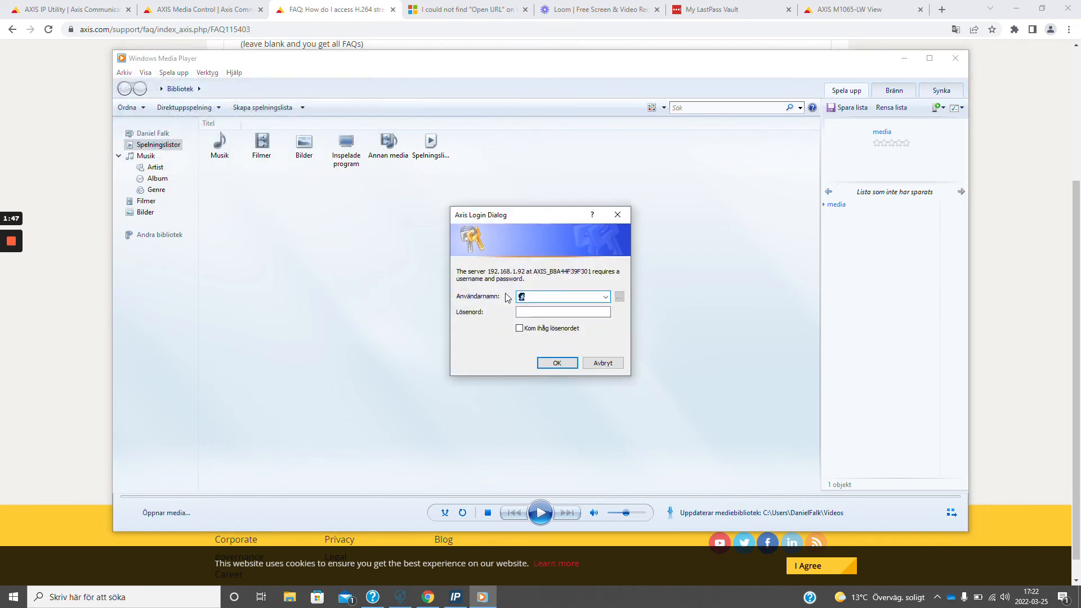
{"action": "type", "text": "root"}
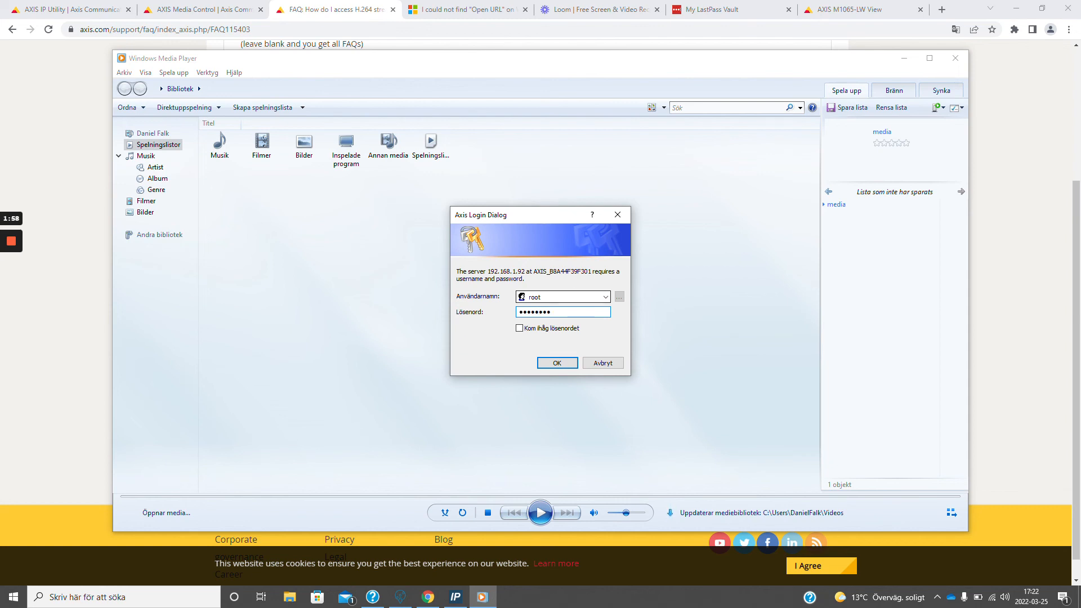
{"action": "left_click", "coordinate": [556, 363]}
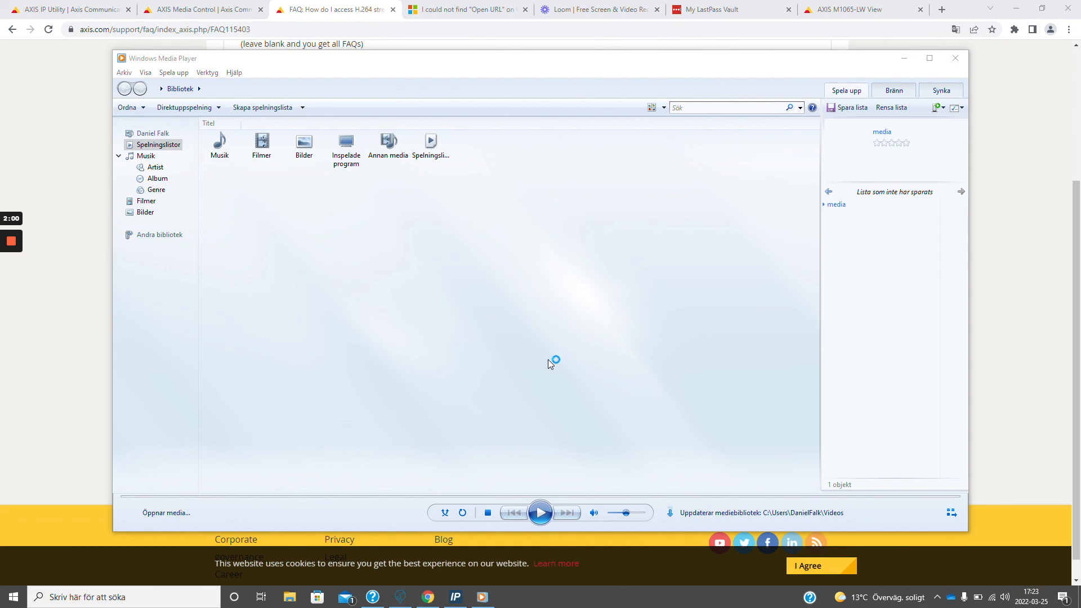